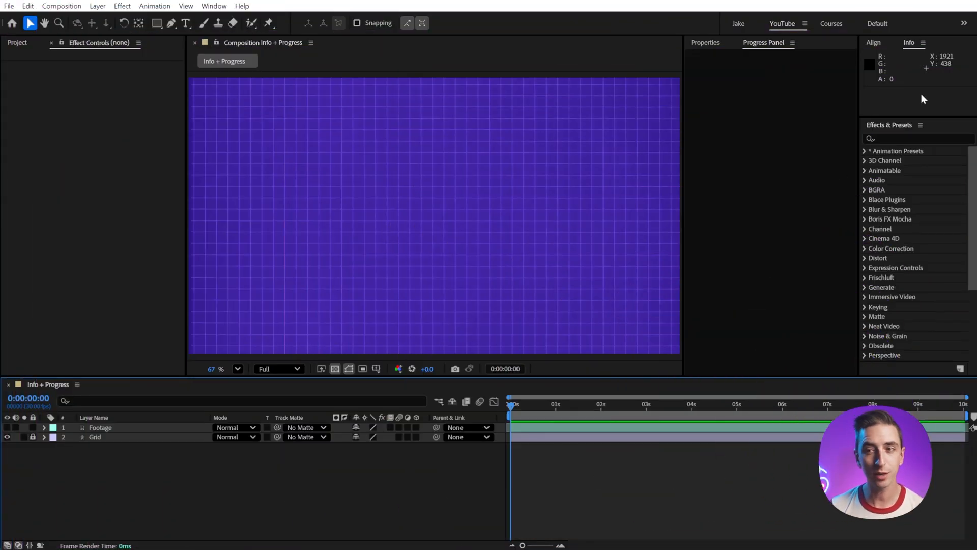
mouse_move(677, 149)
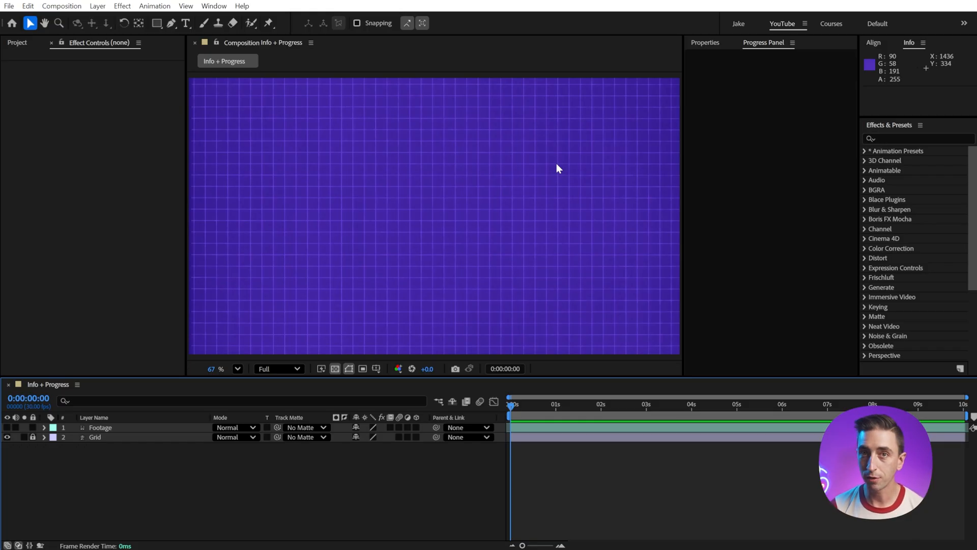
mouse_move(446, 215)
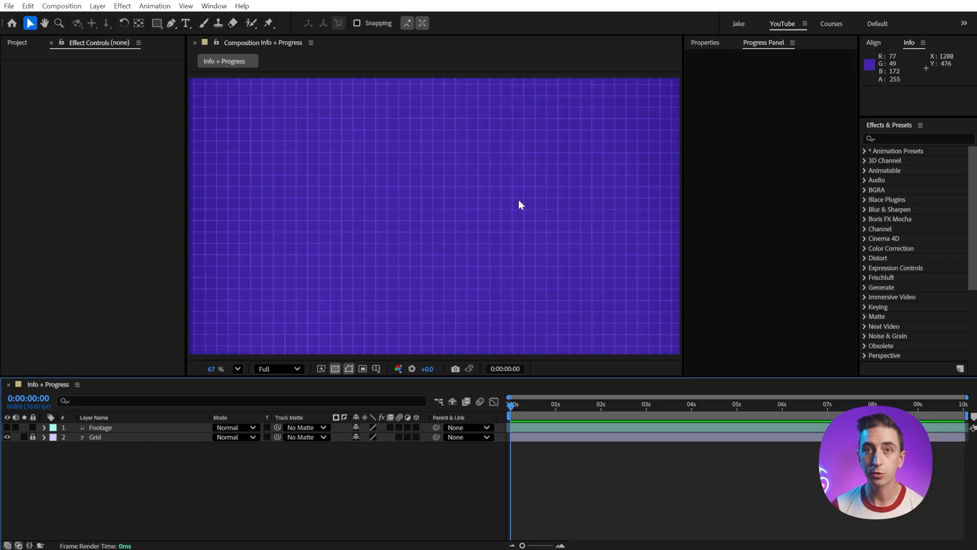
mouse_move(423, 211)
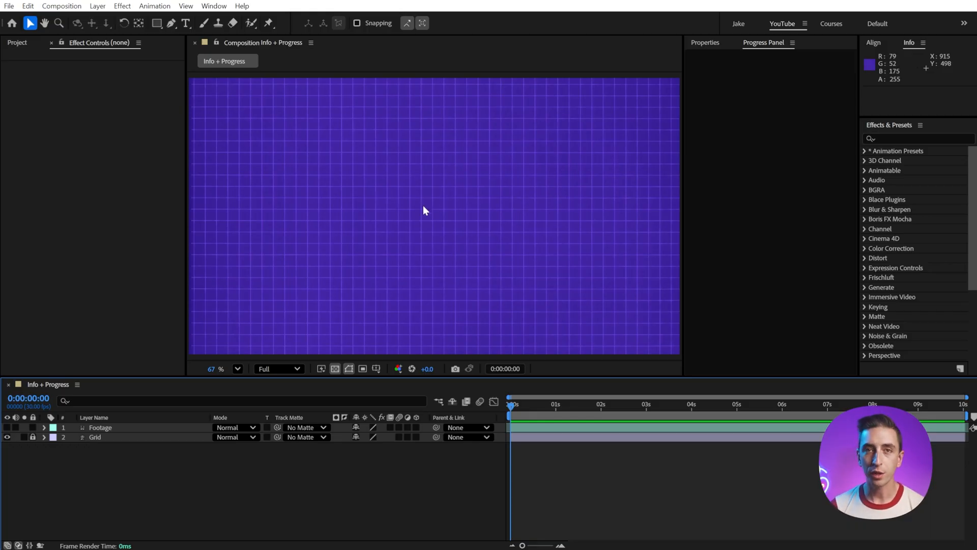
mouse_move(503, 219)
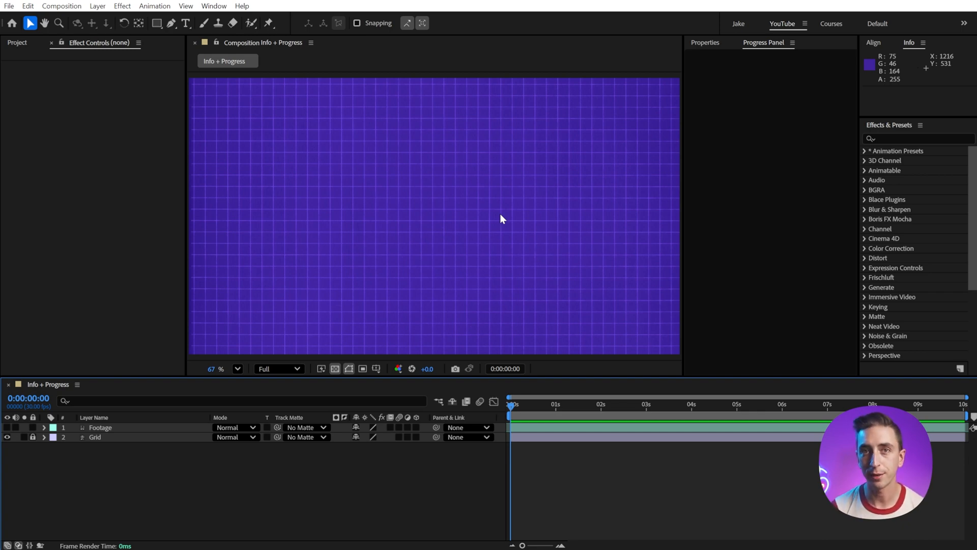
mouse_move(357, 194)
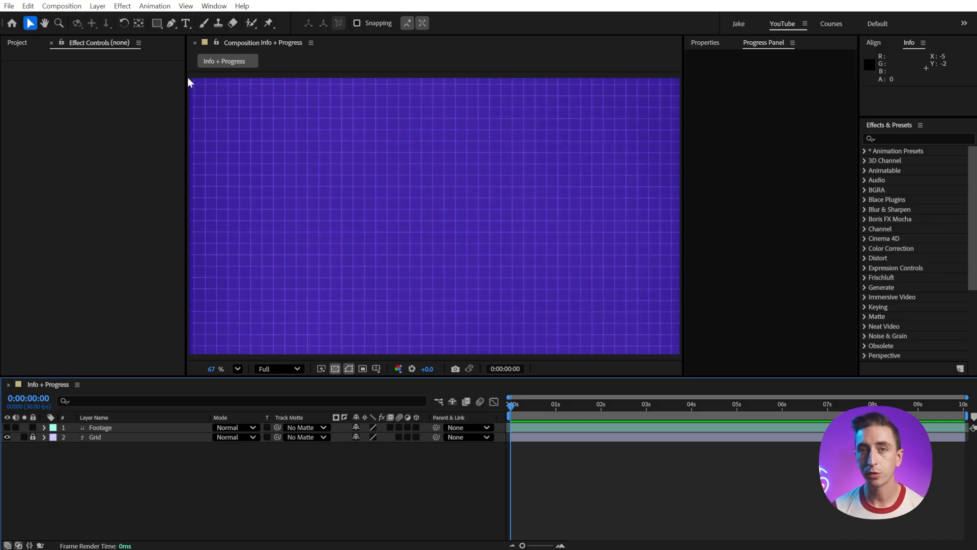
mouse_move(540, 262)
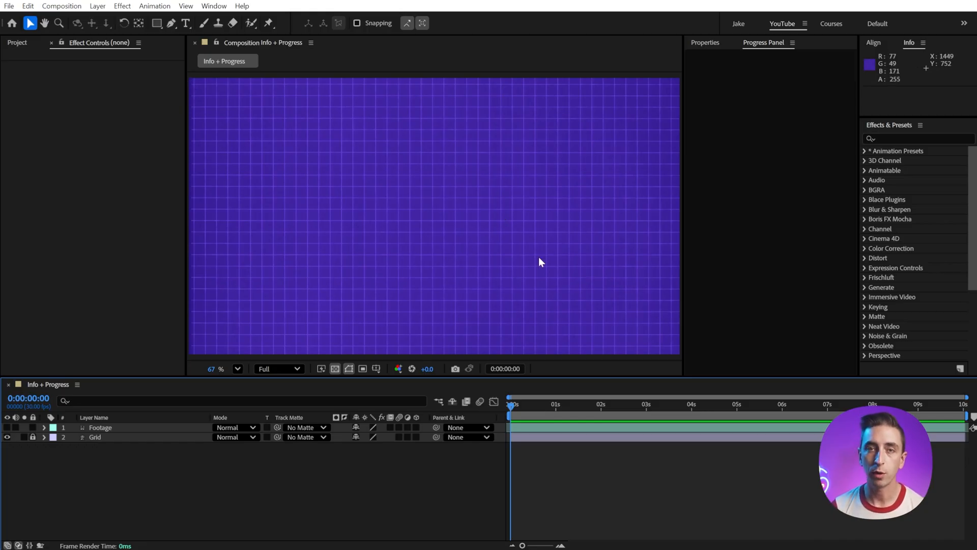
mouse_move(560, 256)
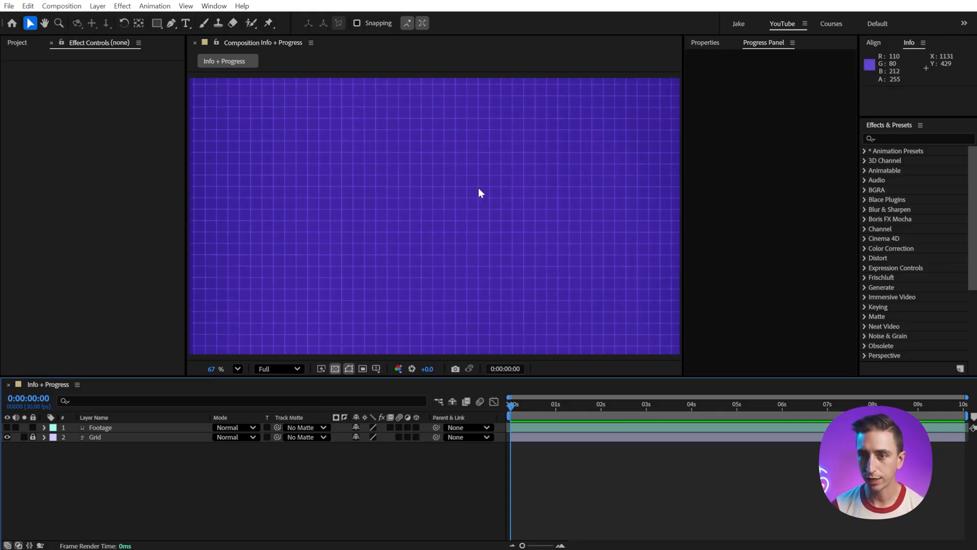
mouse_move(437, 192)
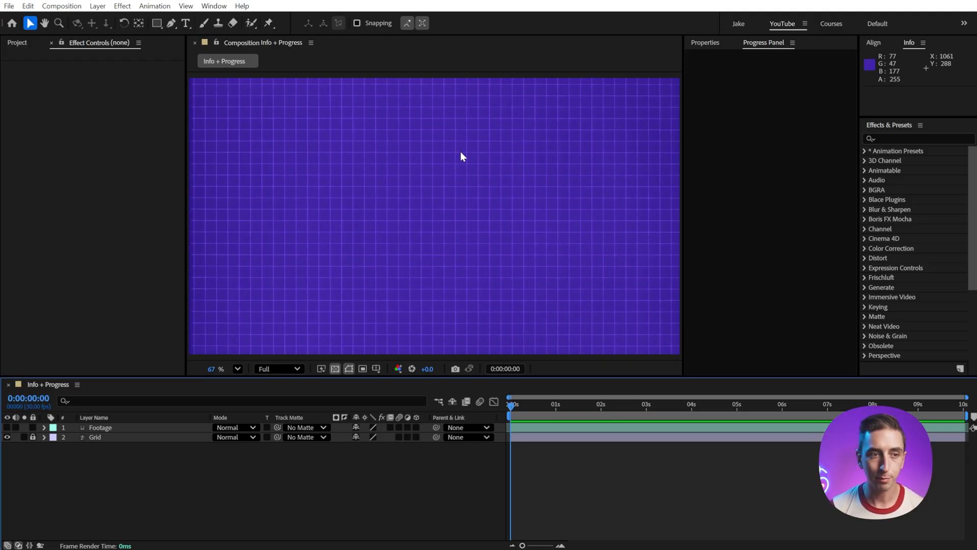
- Add a white circle shape layer and keyframe its Position moving right then up across the grid
left_click(156, 23)
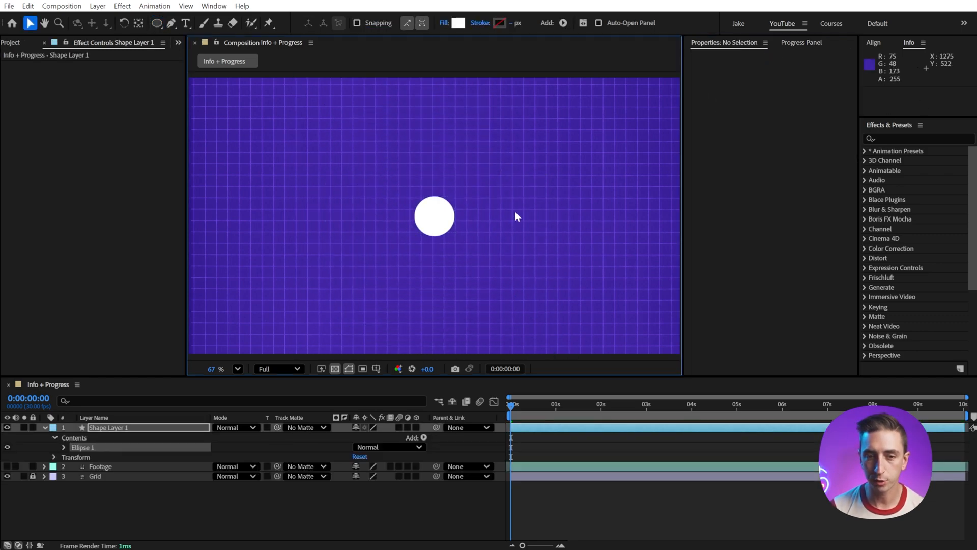
left_click(433, 216)
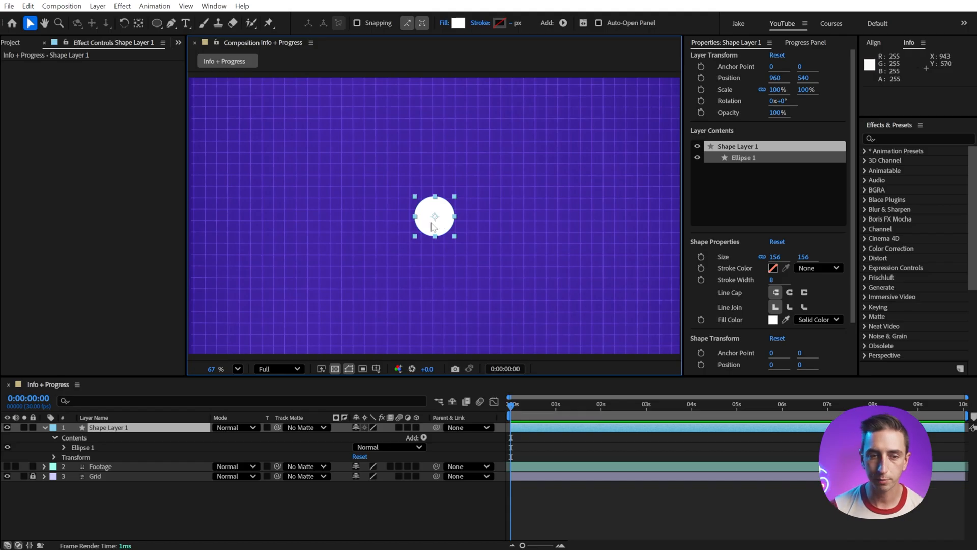
left_click_drag(435, 216, 233, 216)
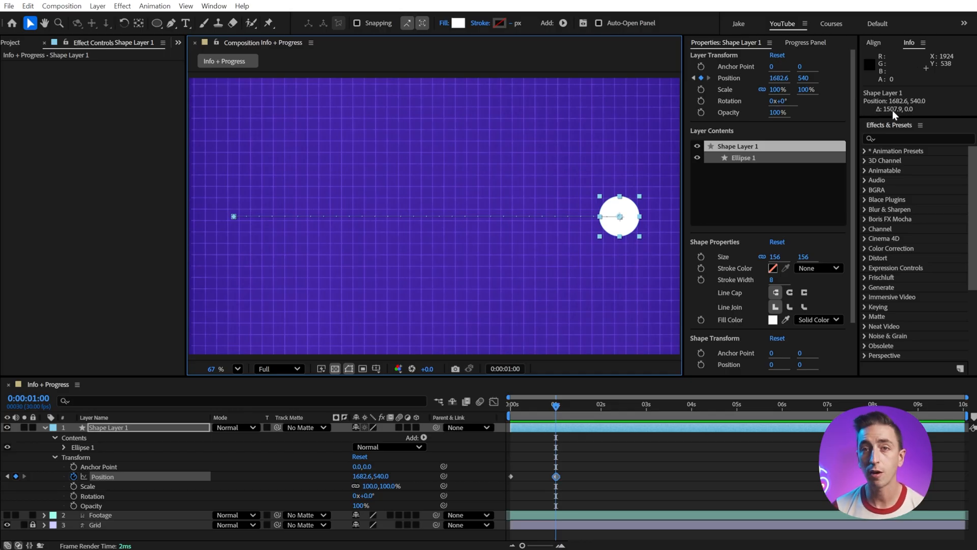
mouse_move(493, 396)
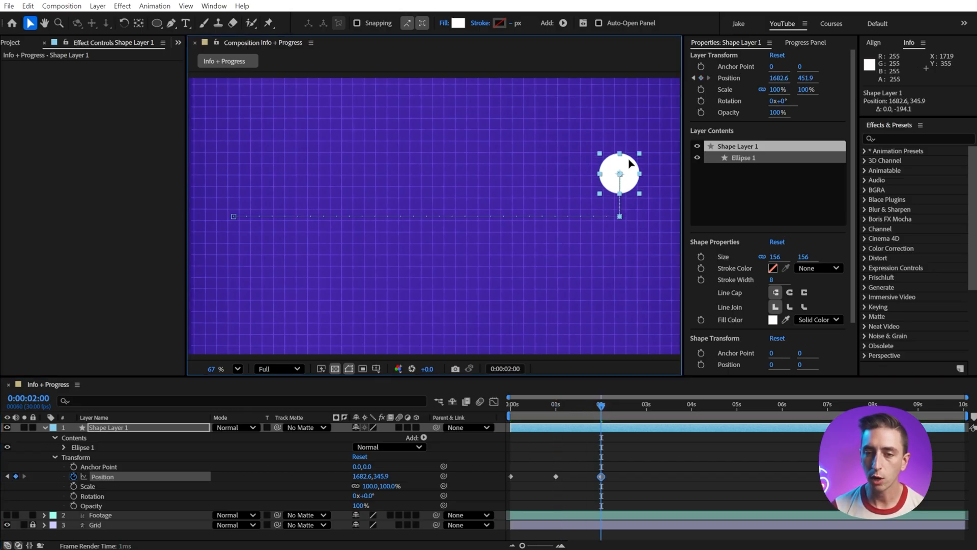
left_click_drag(619, 173, 619, 129)
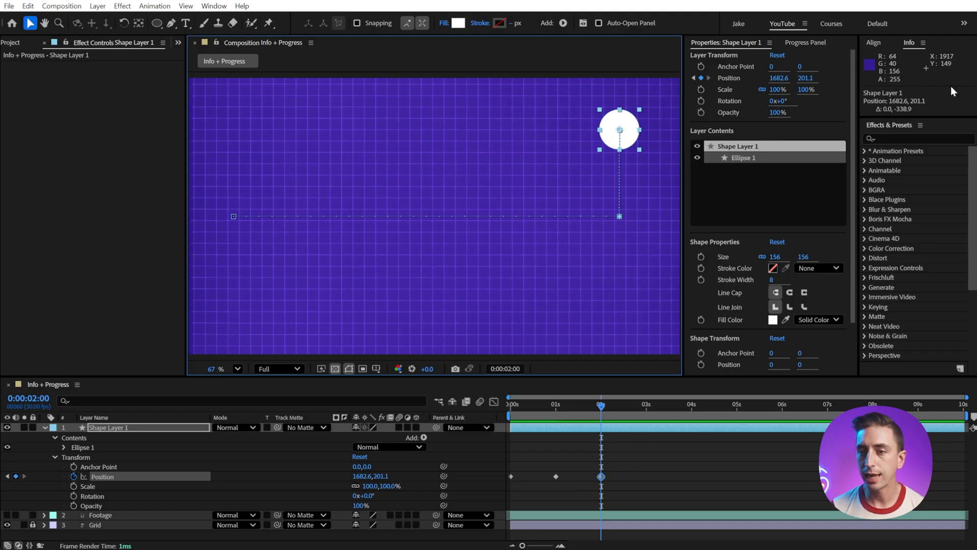
mouse_move(919, 109)
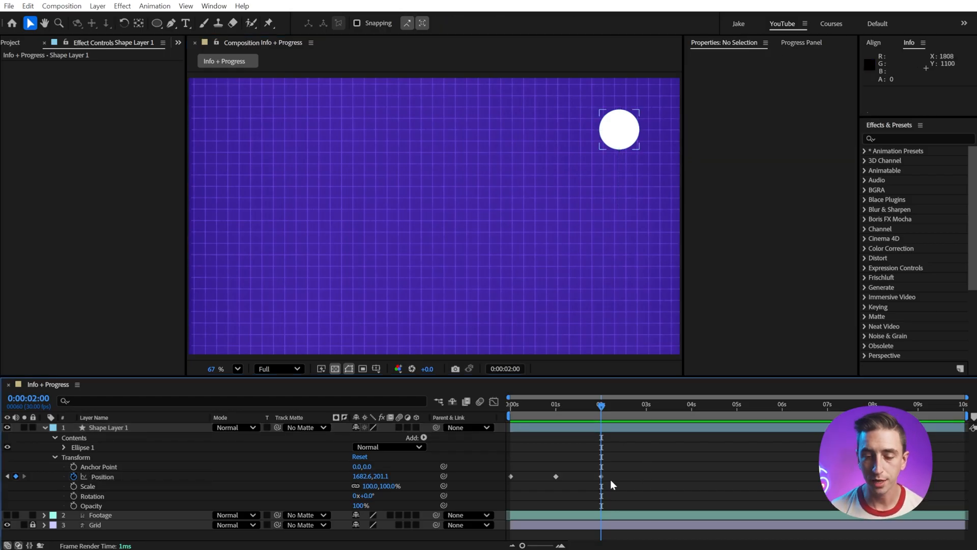
- Select the Position keyframes to read their one-second spacing in the Info panel
left_click(108, 427)
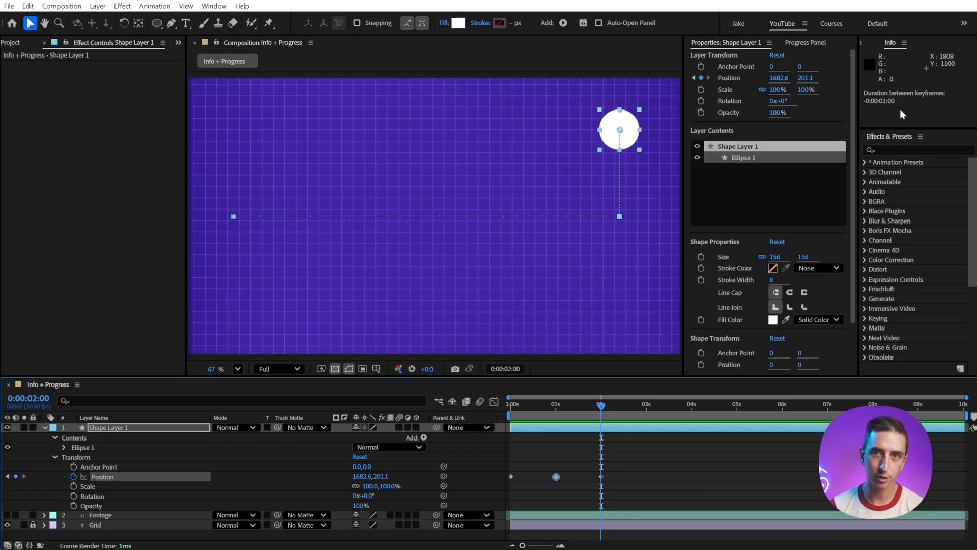
mouse_move(502, 481)
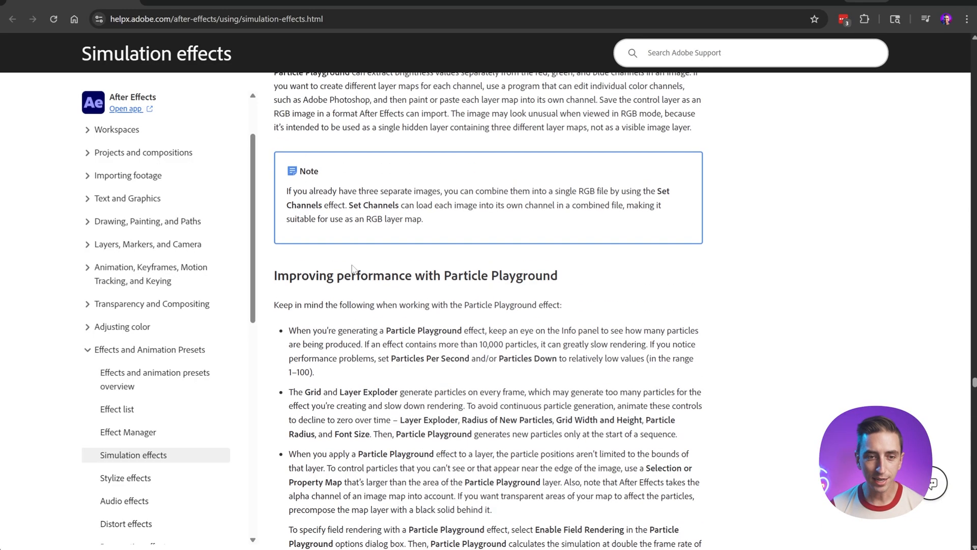
- Highlight the first Particle Playground performance tip on the Simulation effects help page
scroll("down", 3)
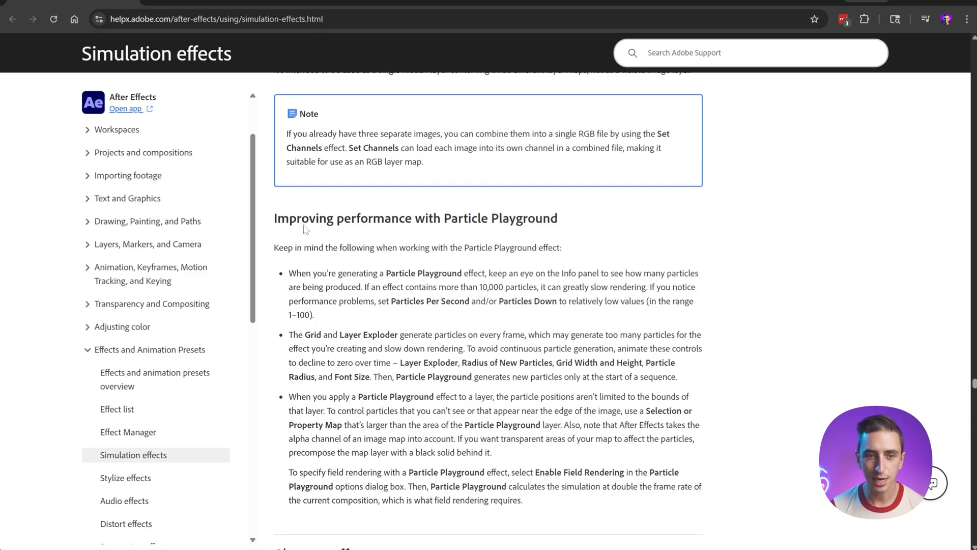
left_click_drag(288, 273, 482, 272)
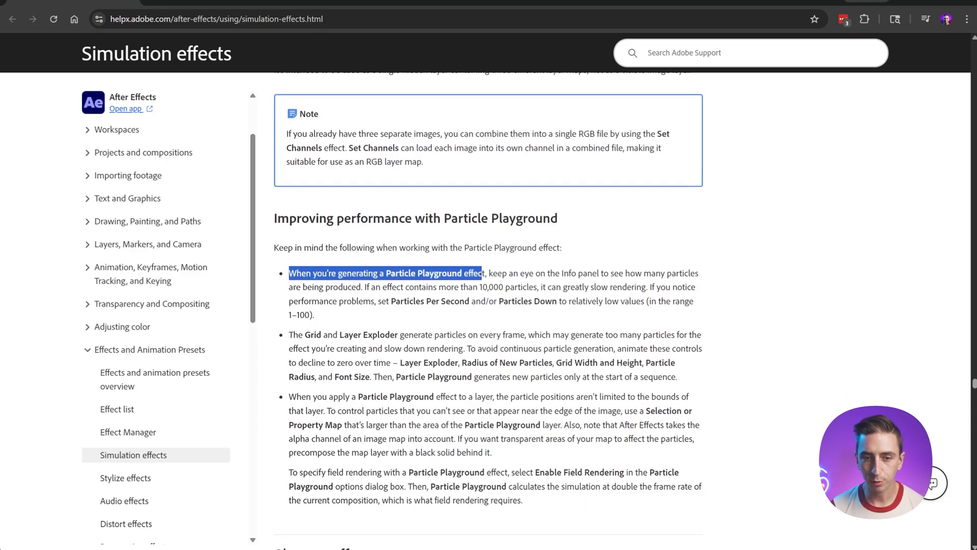
left_click_drag(482, 273, 699, 273)
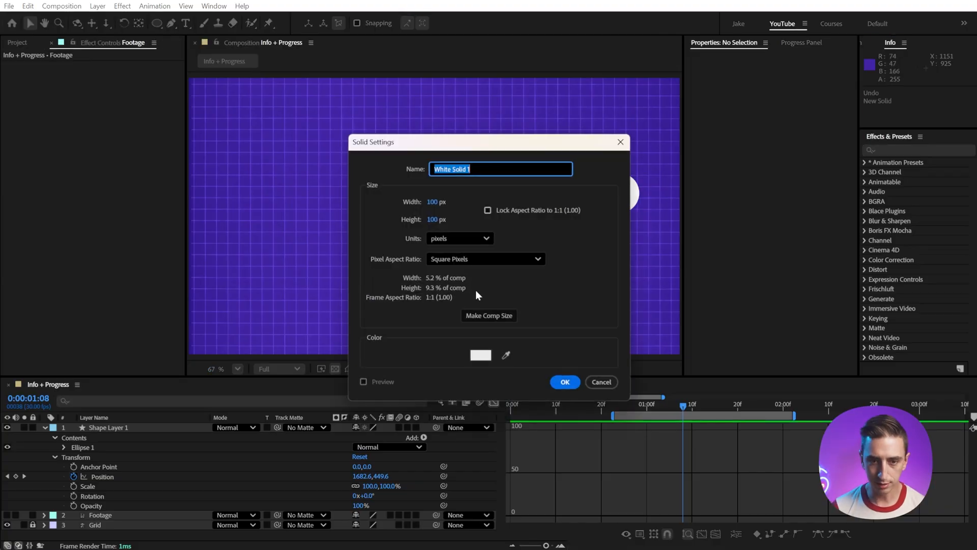
- Create the white solid, apply Particle Playground to it and scrub time to preview the particles
left_click(563, 381)
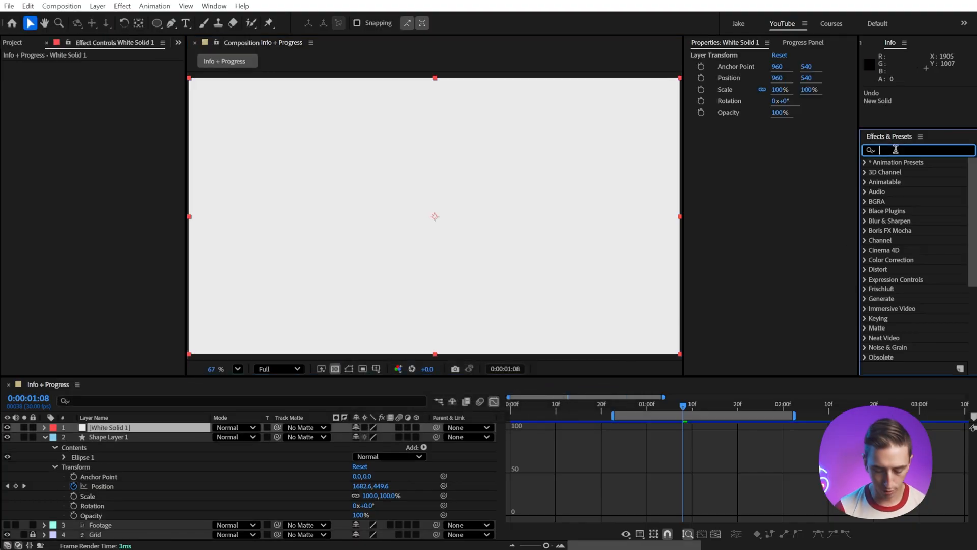
type("particle p")
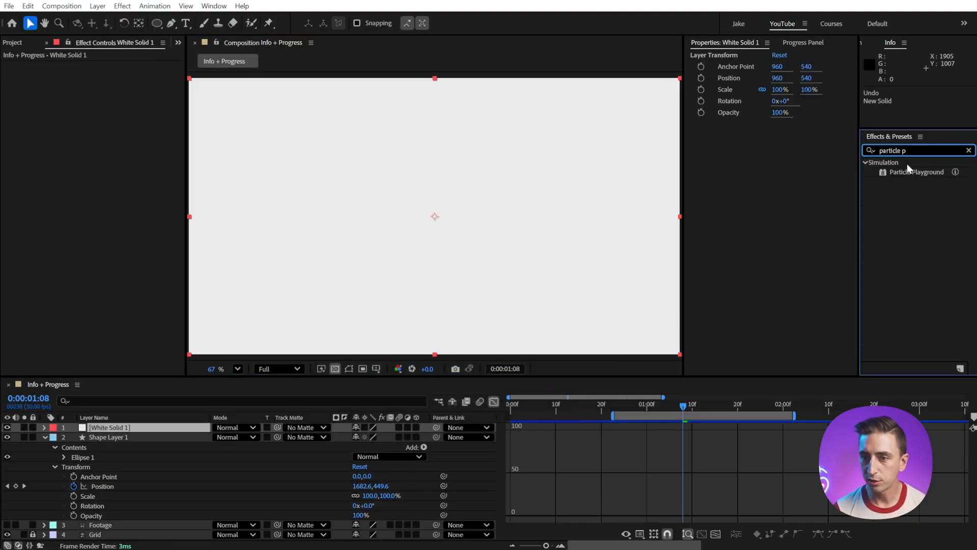
double_click(916, 172)
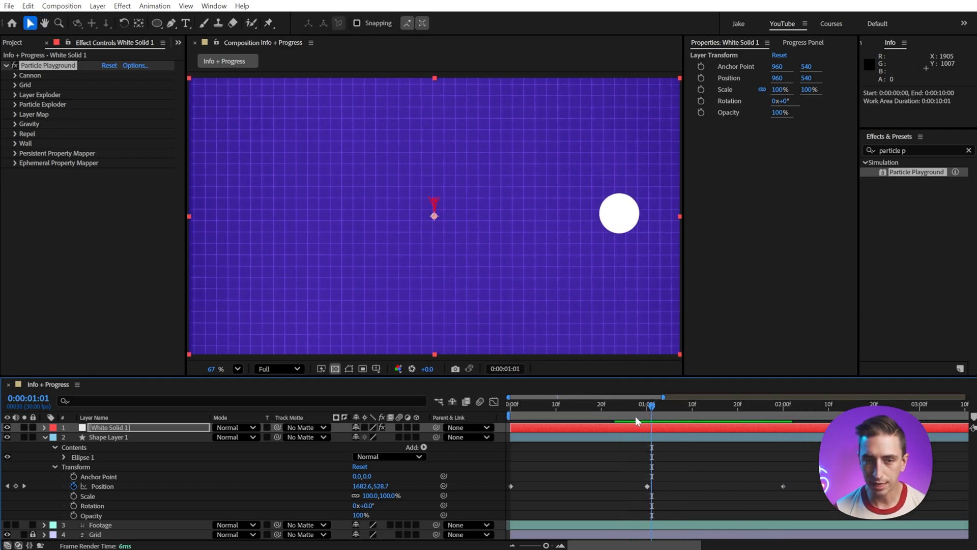
left_click_drag(662, 405, 616, 405)
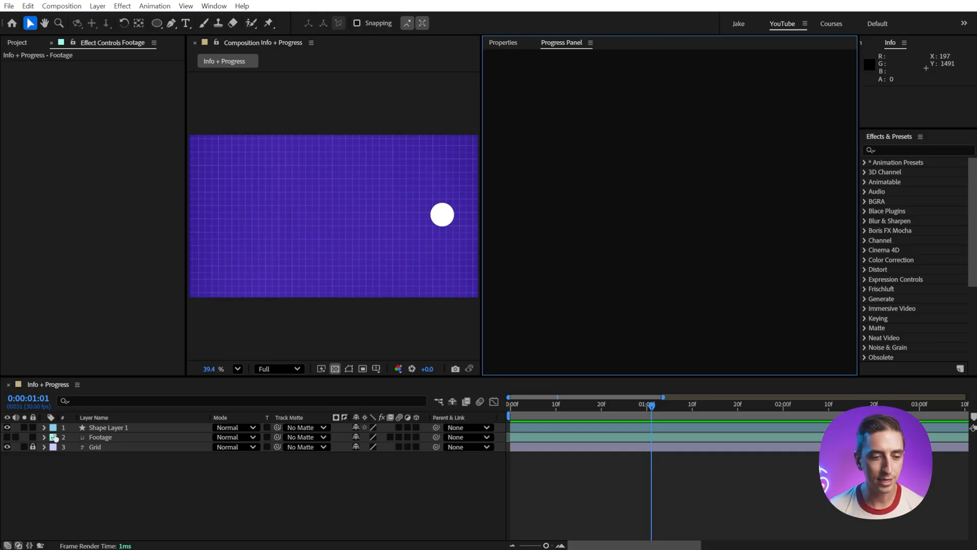
- Make the Footage layer visible in the composition
left_click(8, 426)
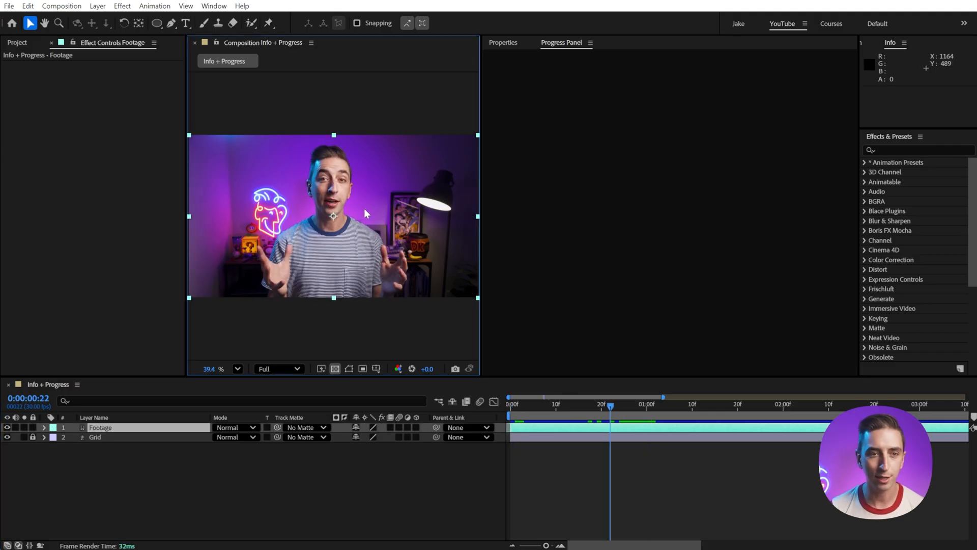
- Run Roto Brush on the footage, then remove the done items from the Progress Panel
left_click(250, 23)
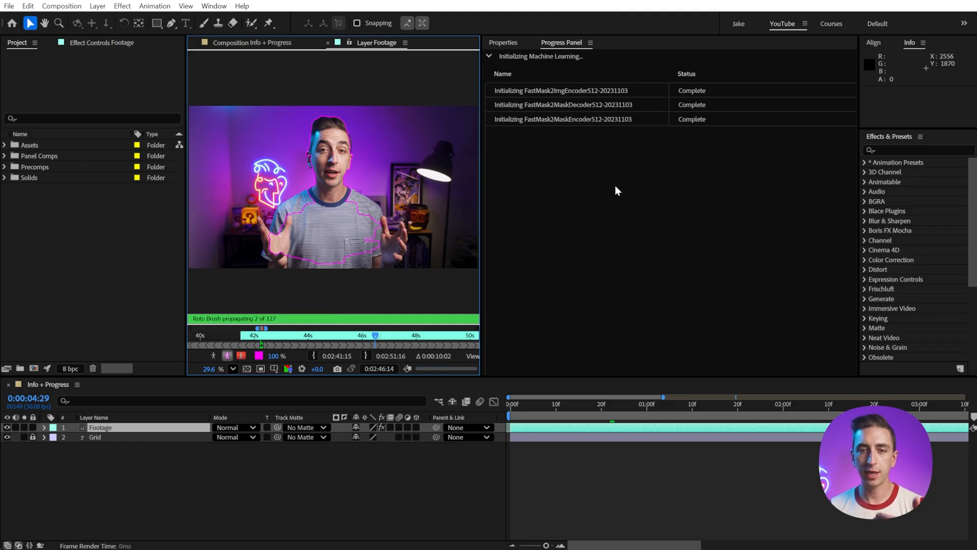
mouse_move(626, 215)
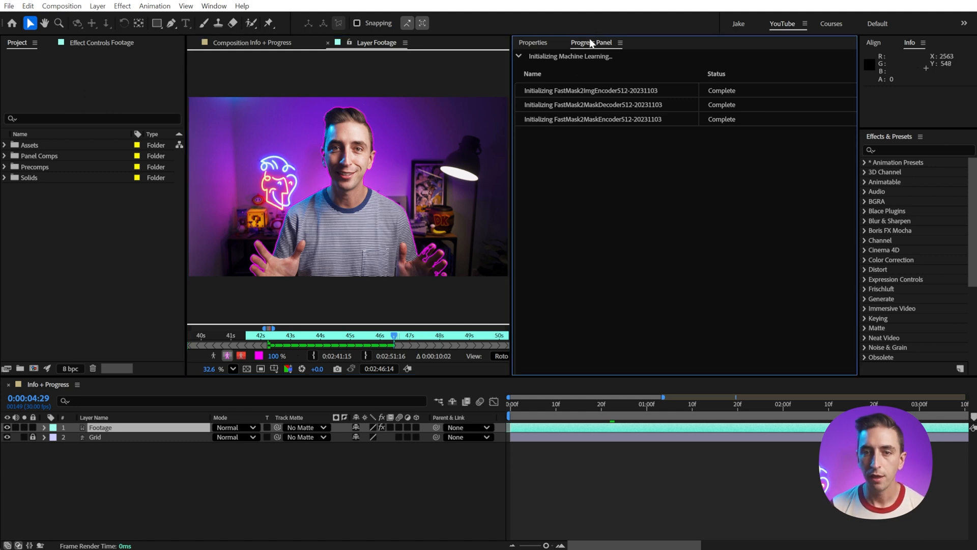
left_click(620, 42)
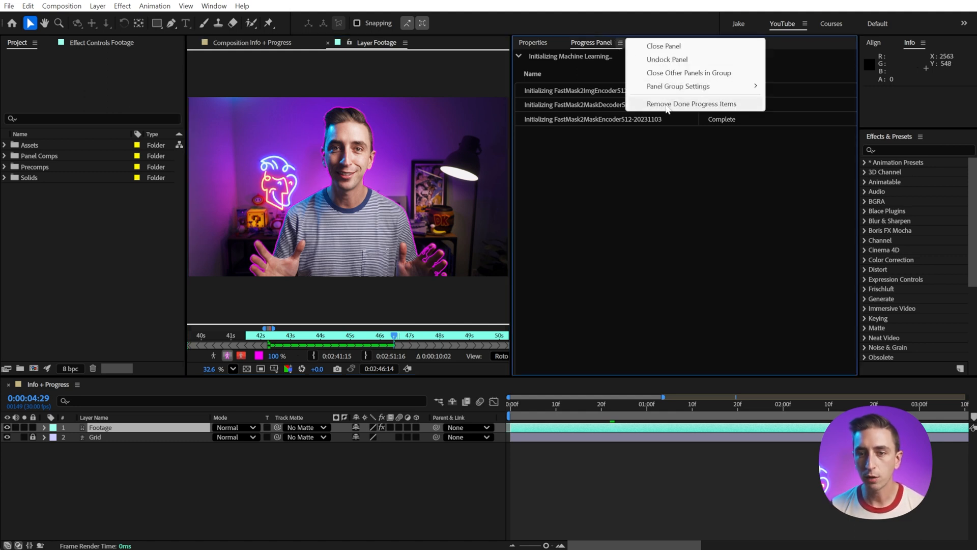
left_click(692, 104)
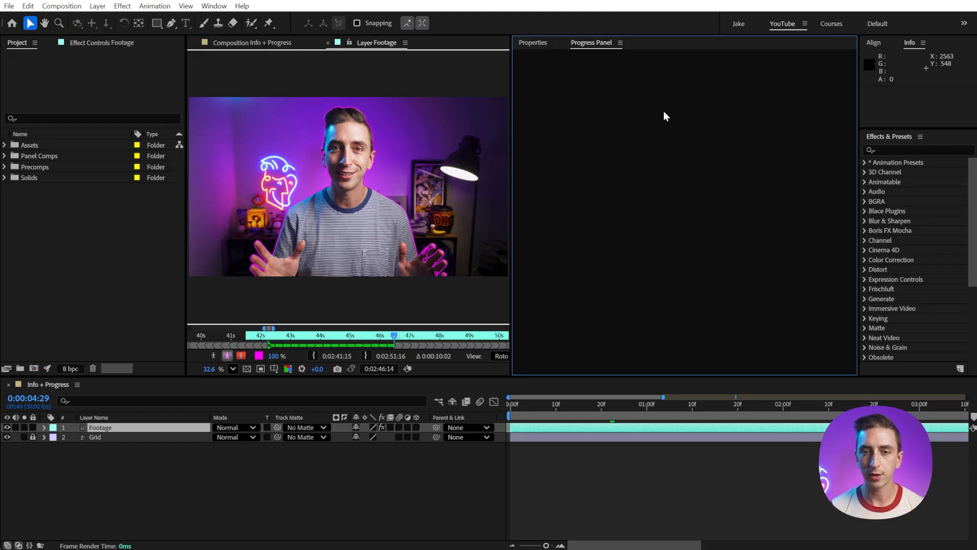